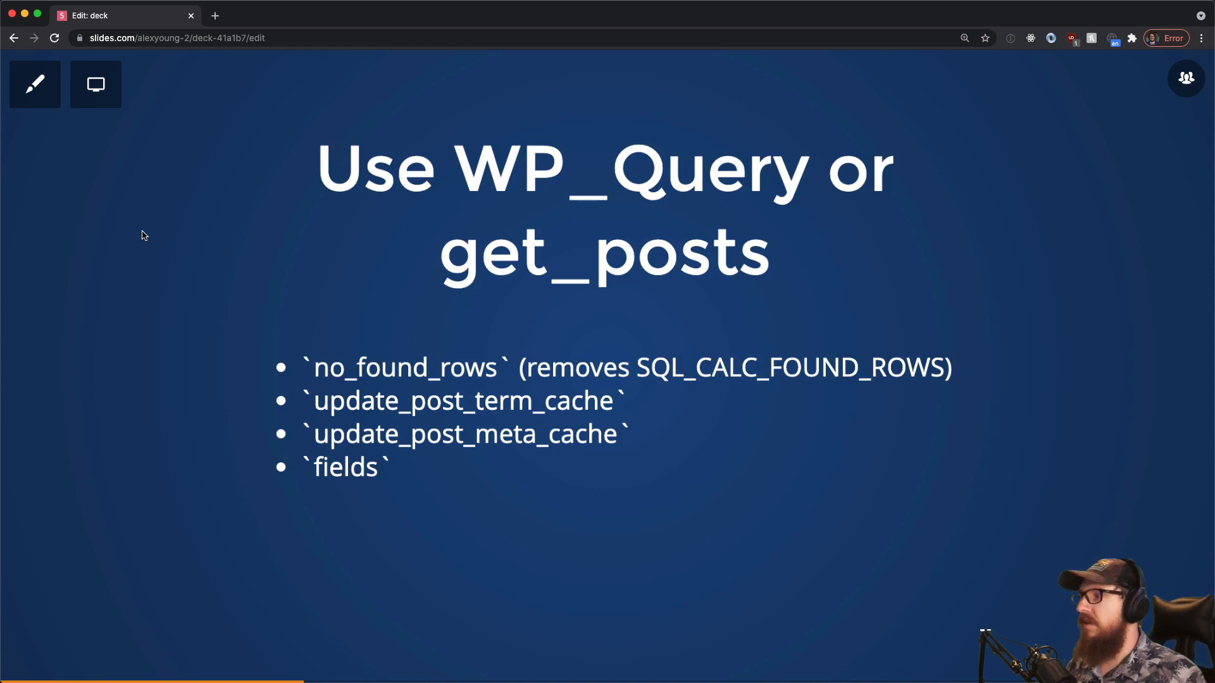
pyautogui.moveTo(553, 378)
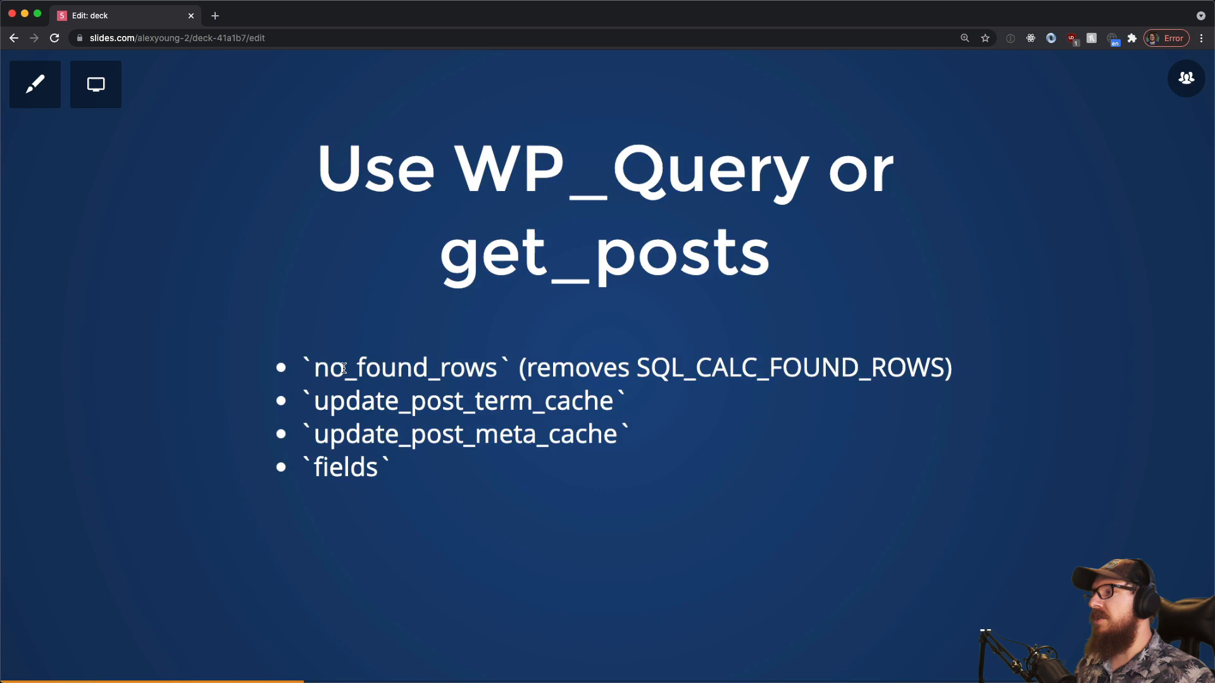
pyautogui.moveTo(495, 370)
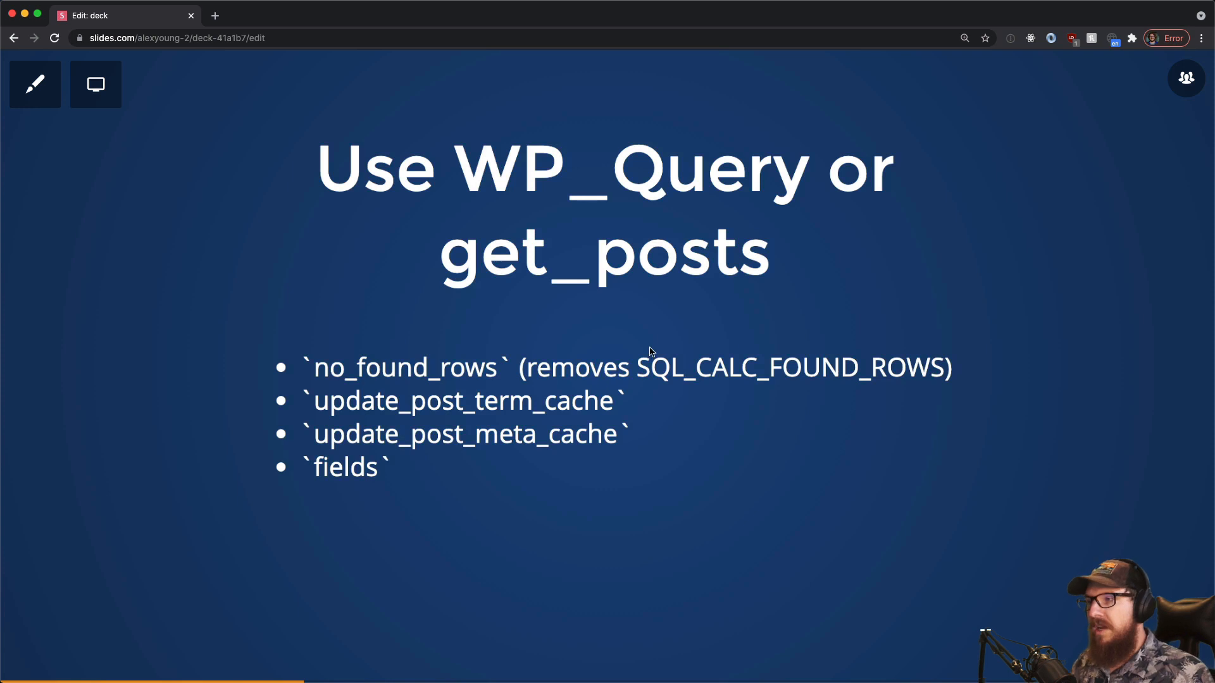
pyautogui.moveTo(1040, 306)
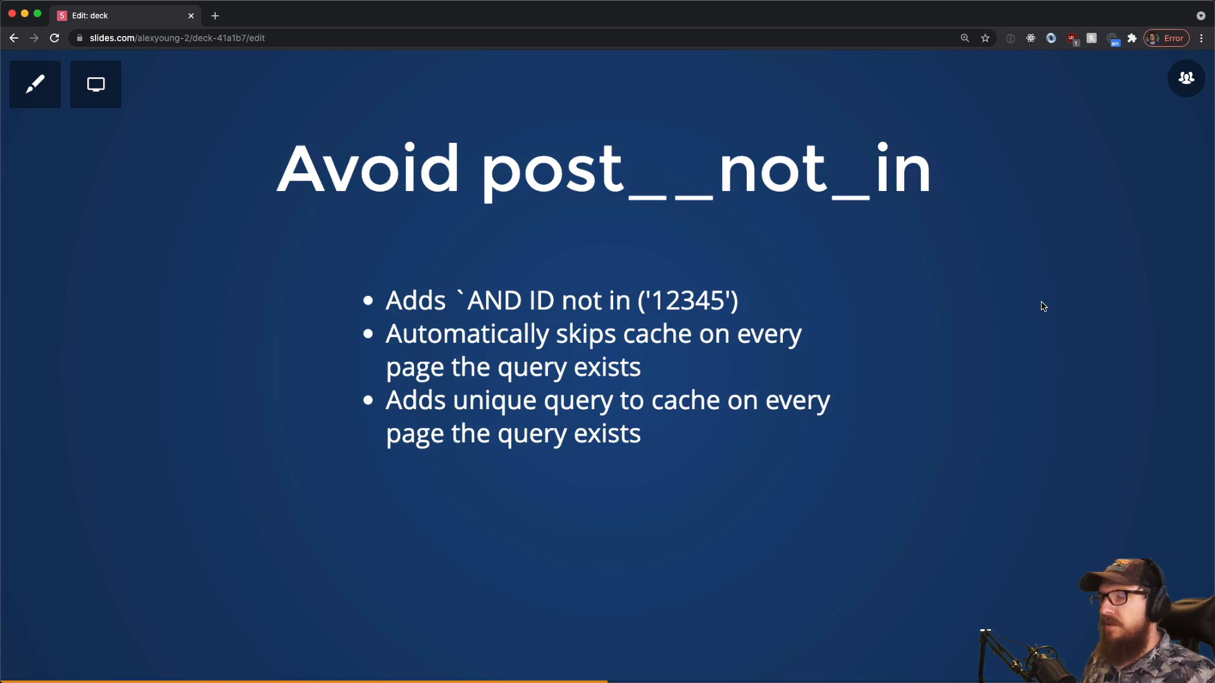
pyautogui.moveTo(552, 268)
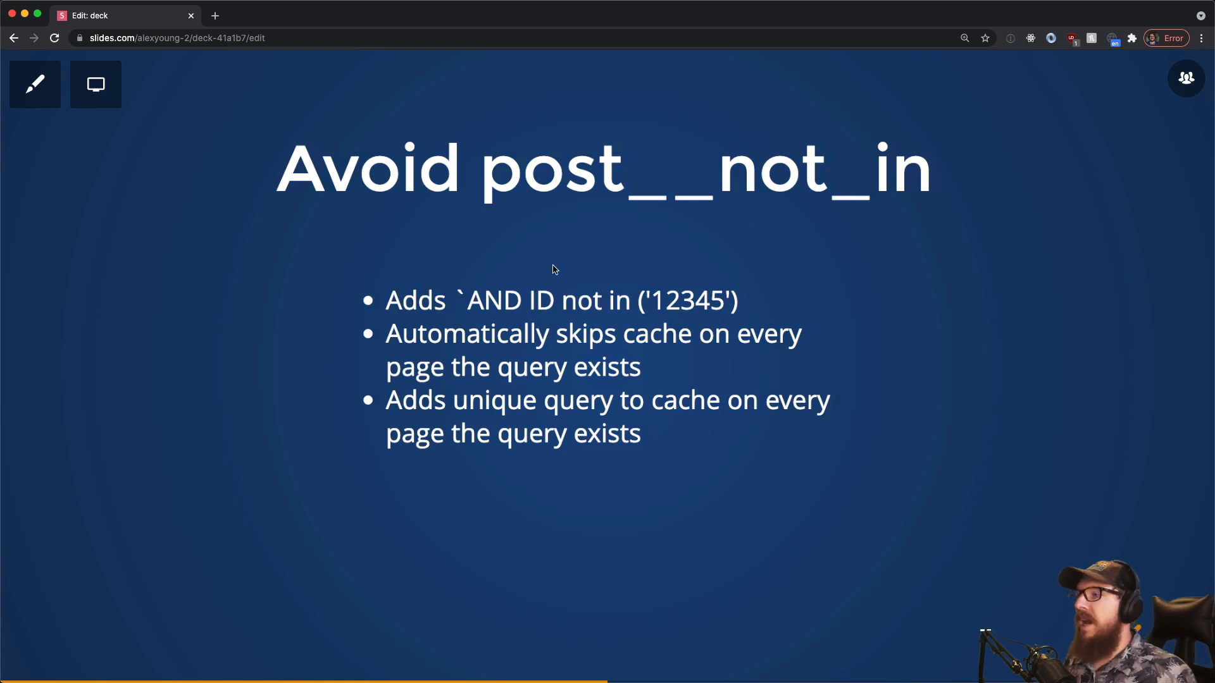
pyautogui.moveTo(706, 303)
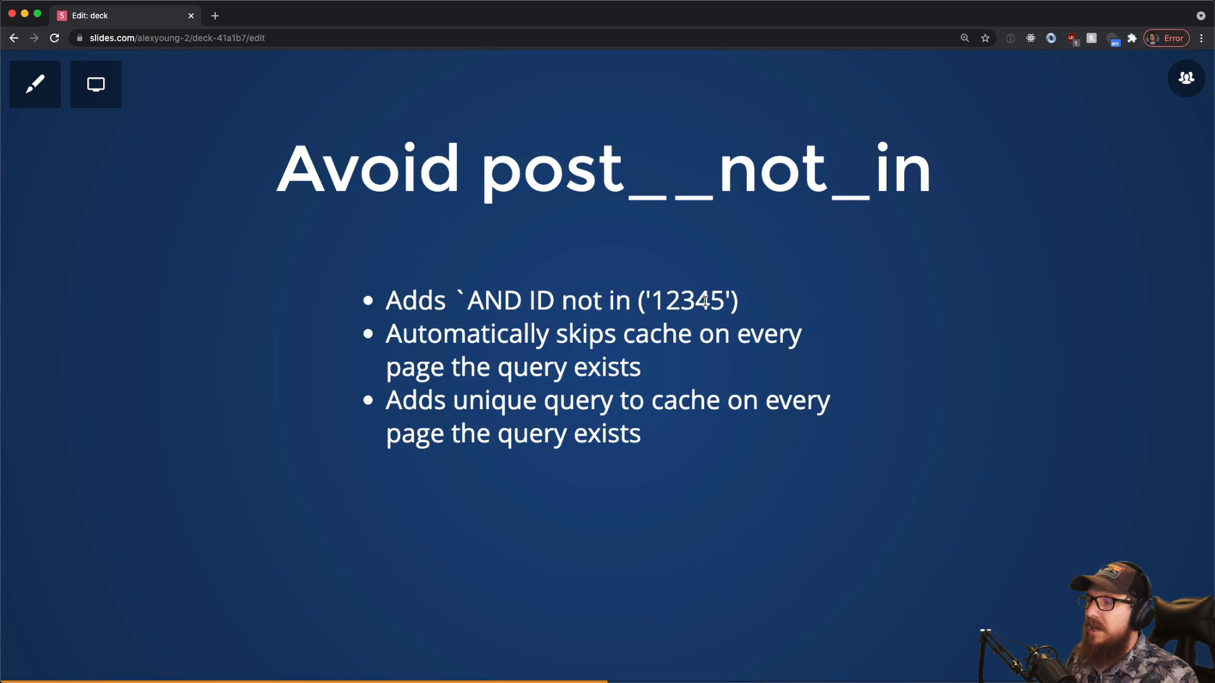
pyautogui.moveTo(694, 259)
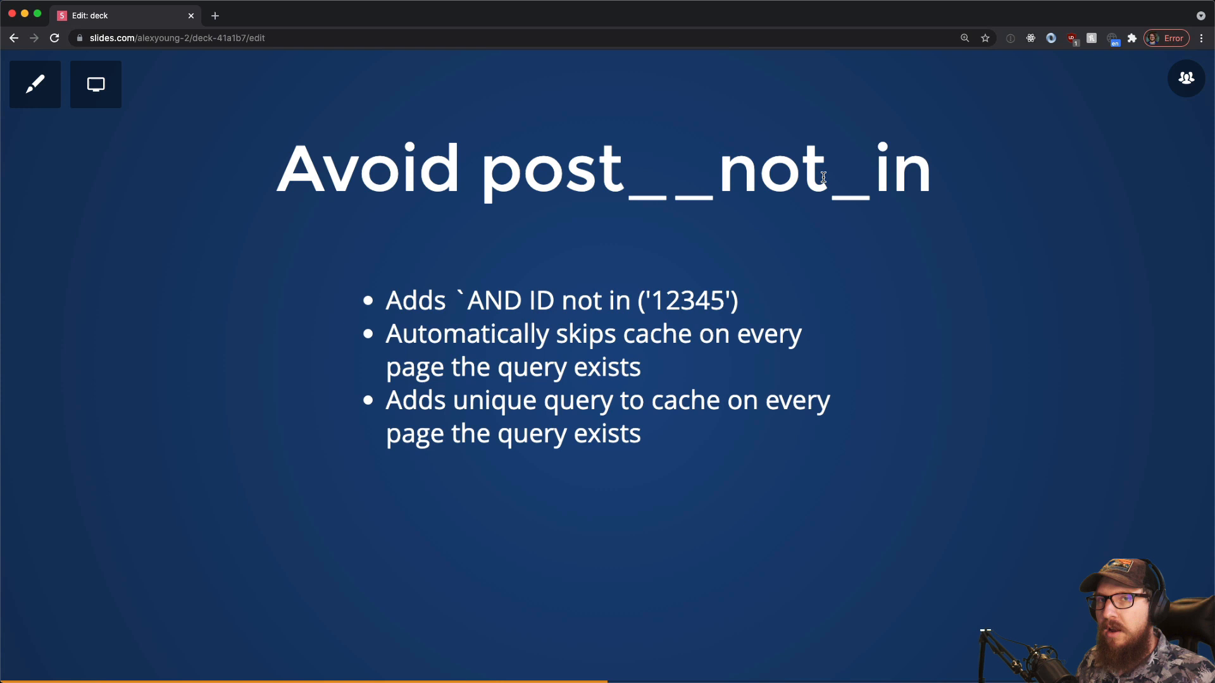
pyautogui.moveTo(884, 190)
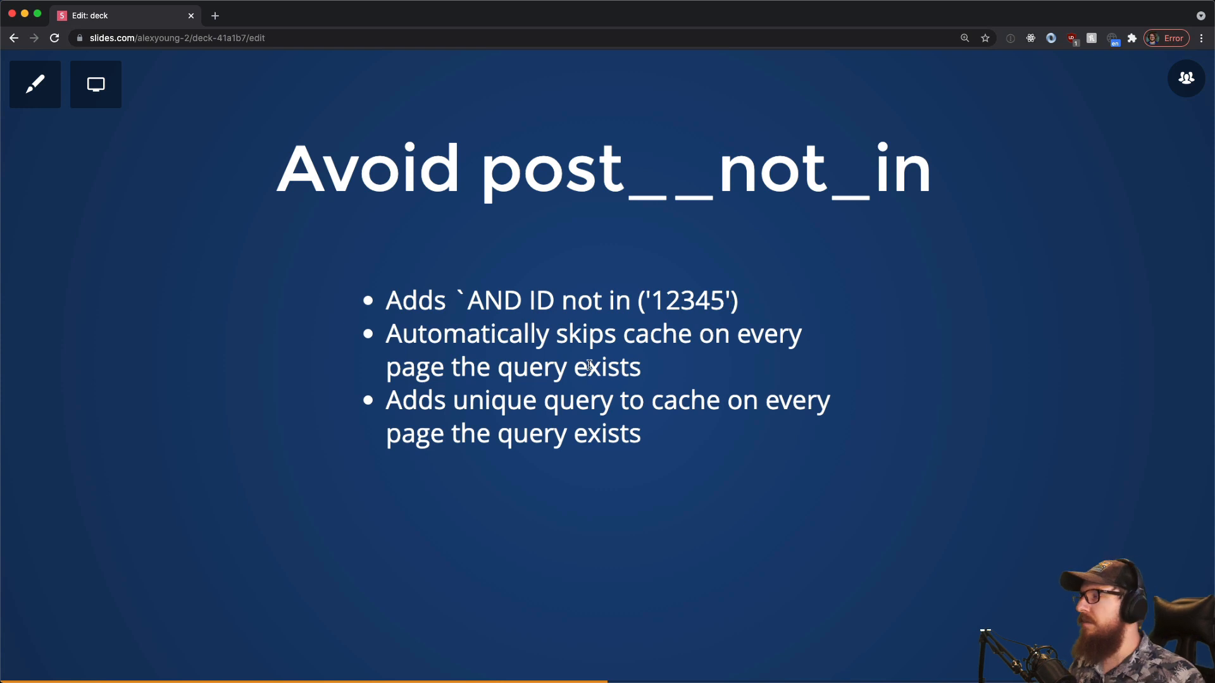
pyautogui.moveTo(442, 359)
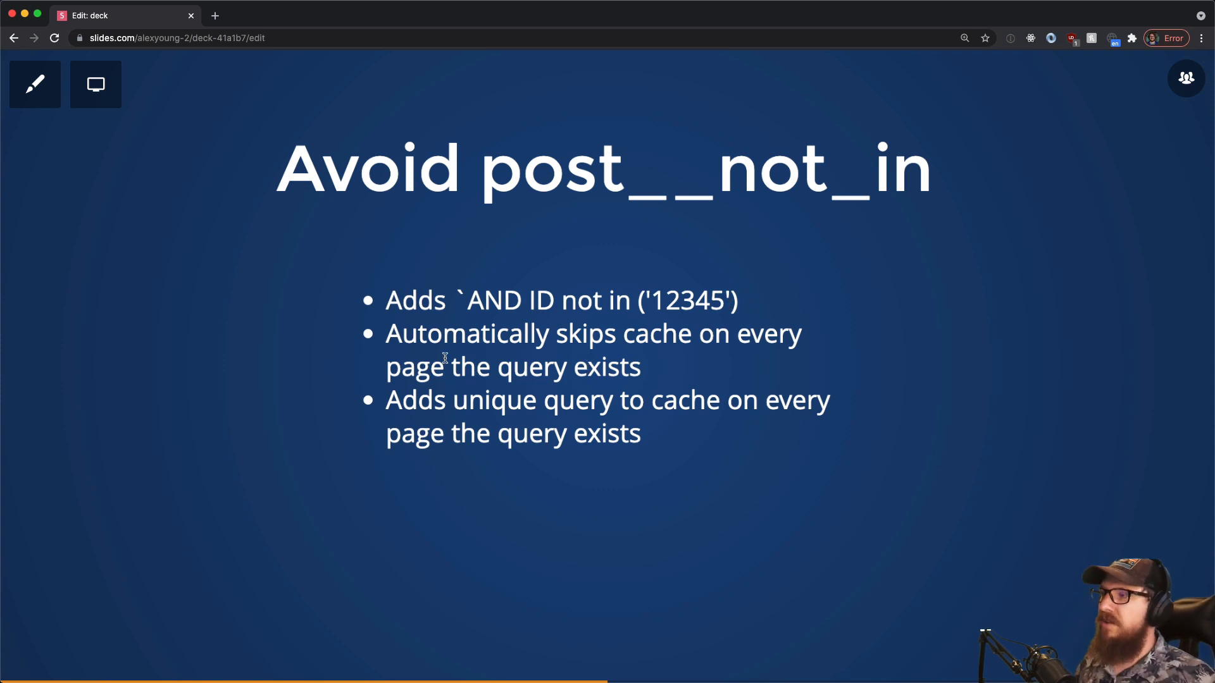
pyautogui.moveTo(405, 486)
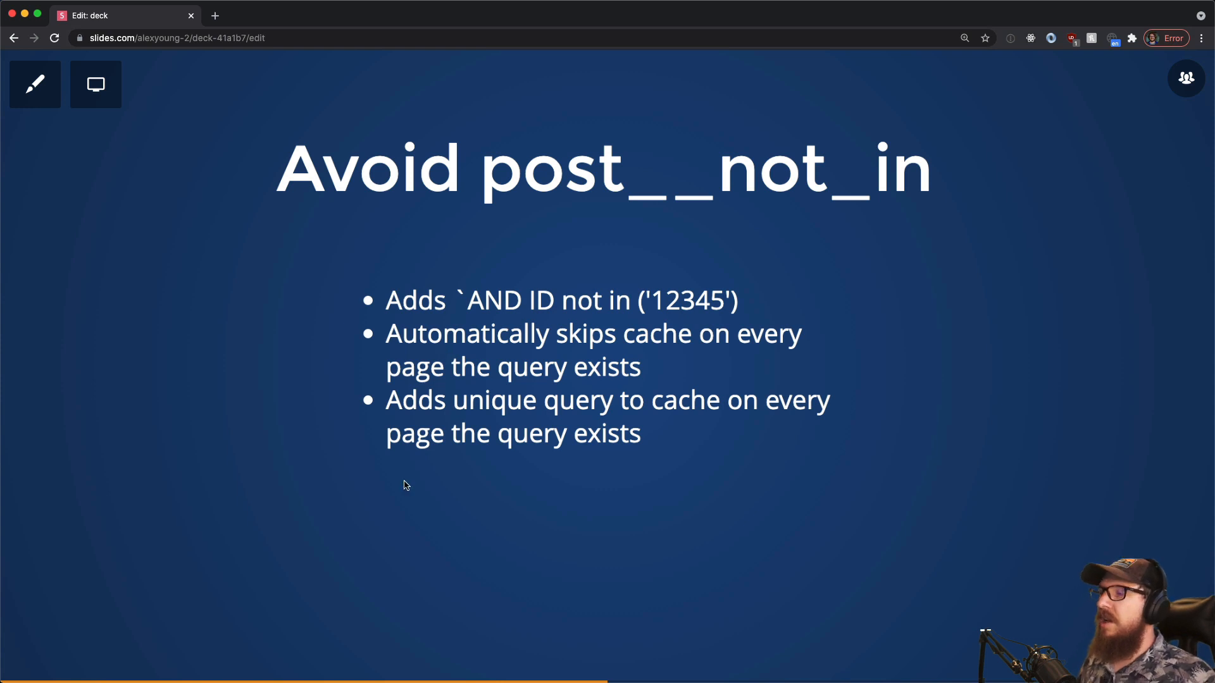
pyautogui.moveTo(616, 402)
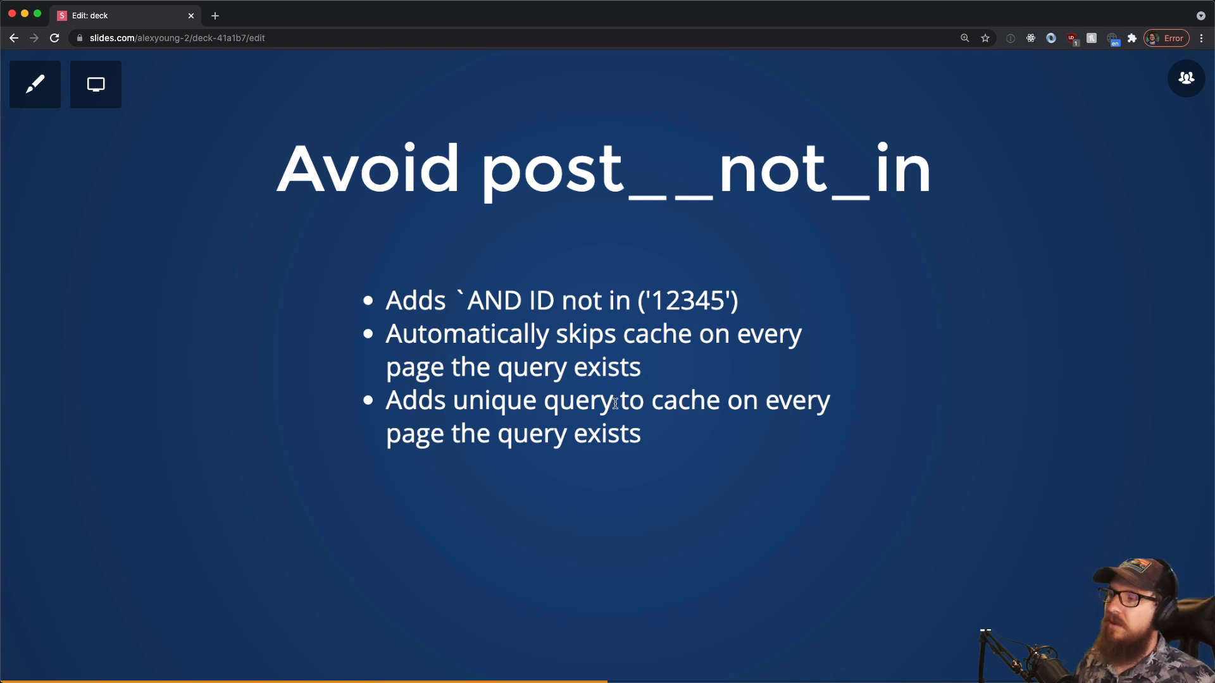